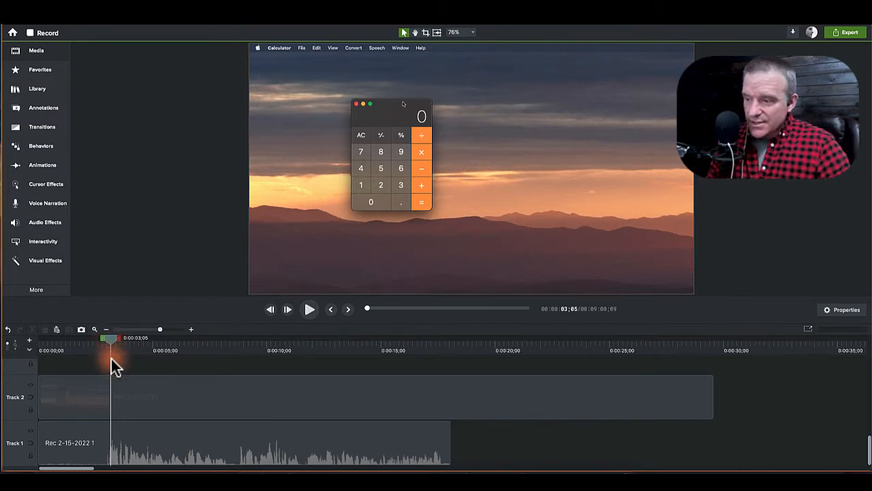
- Select the audio clip together with the screen recording so both can move to about 16 seconds
left_click(188, 398)
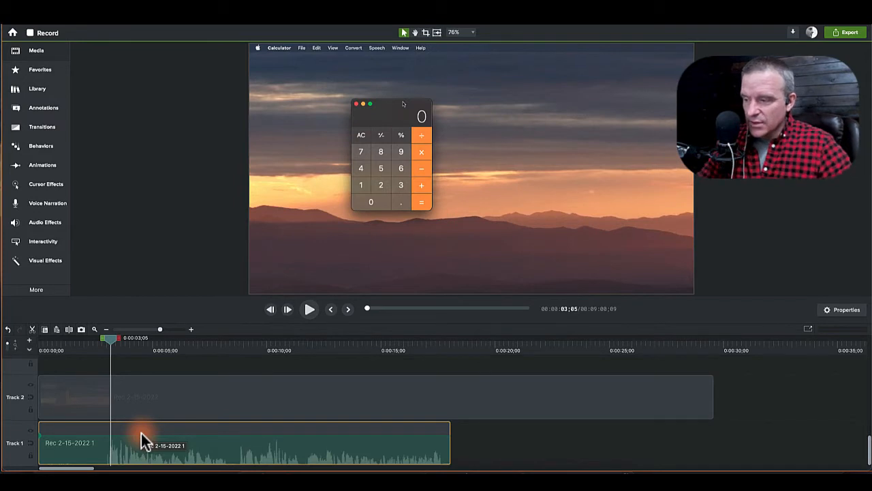
left_click(131, 407)
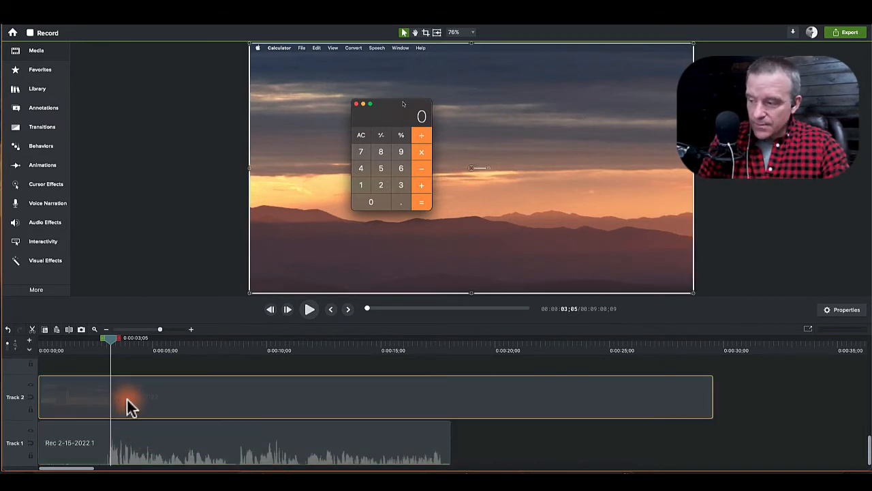
left_click(112, 449)
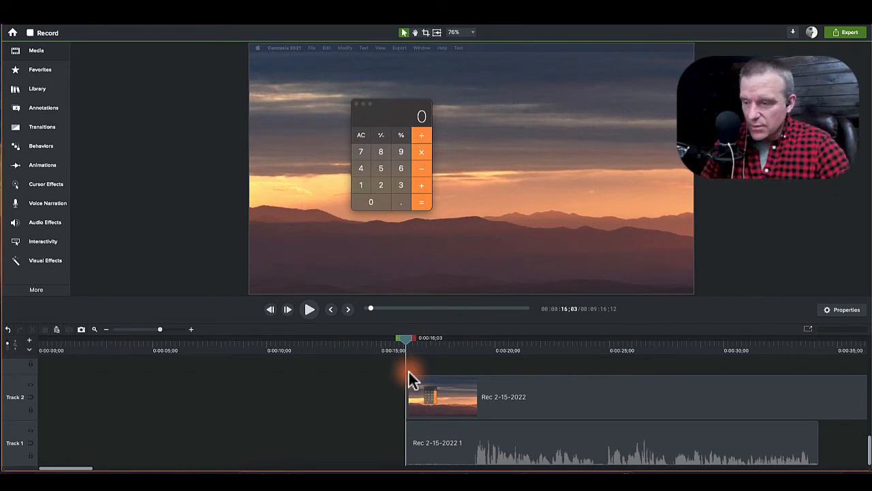
- Scrub between the clip start and later moments to check audio-video sync before shifting the audio to 8 seconds
left_click(516, 450)
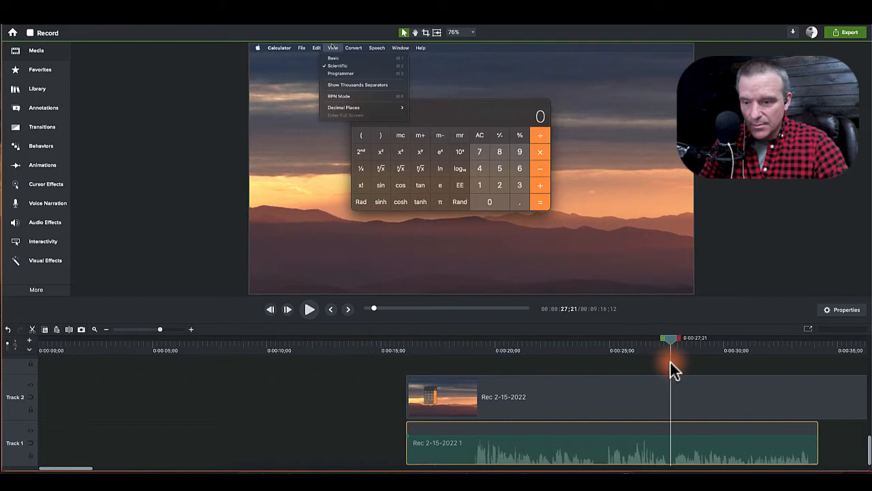
left_click(341, 73)
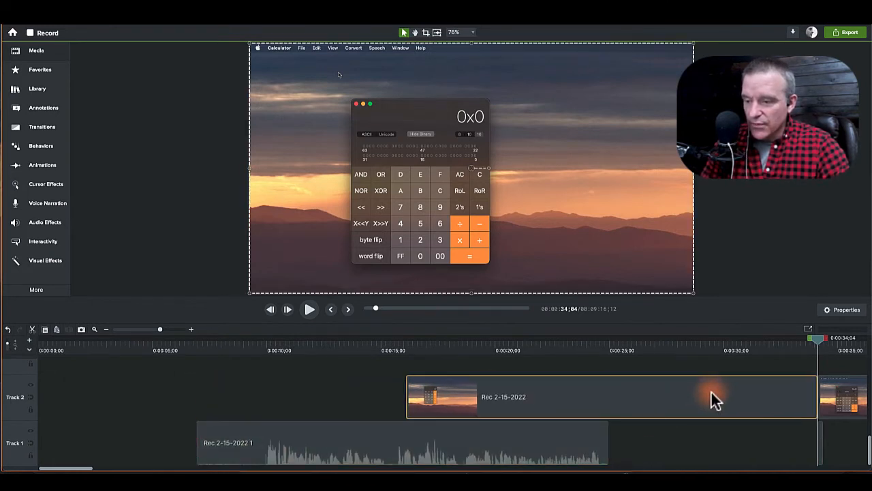
mouse_move(266, 356)
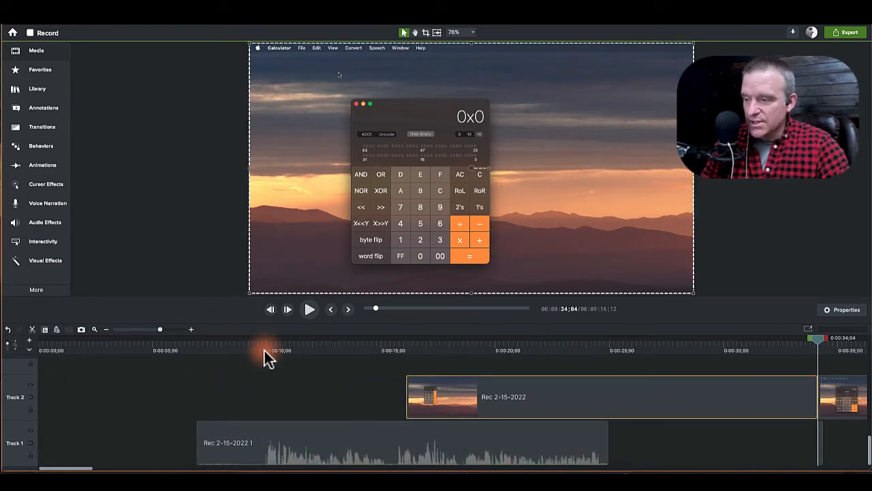
left_click(434, 349)
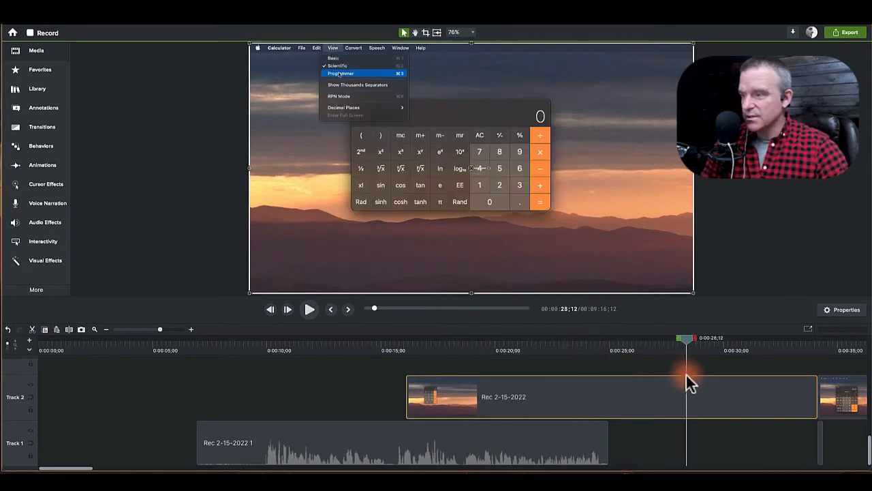
left_click(341, 73)
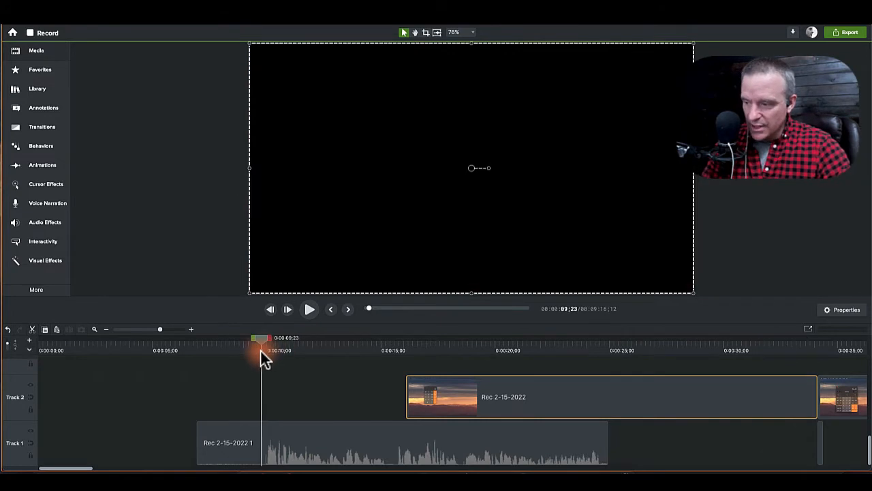
- Place the playhead near 15 seconds and select the audio clip for splitting
left_click(308, 308)
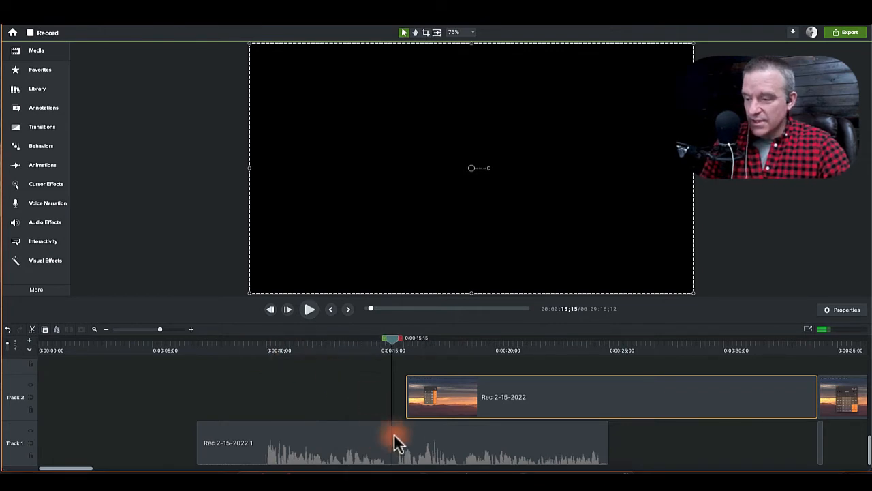
left_click(402, 443)
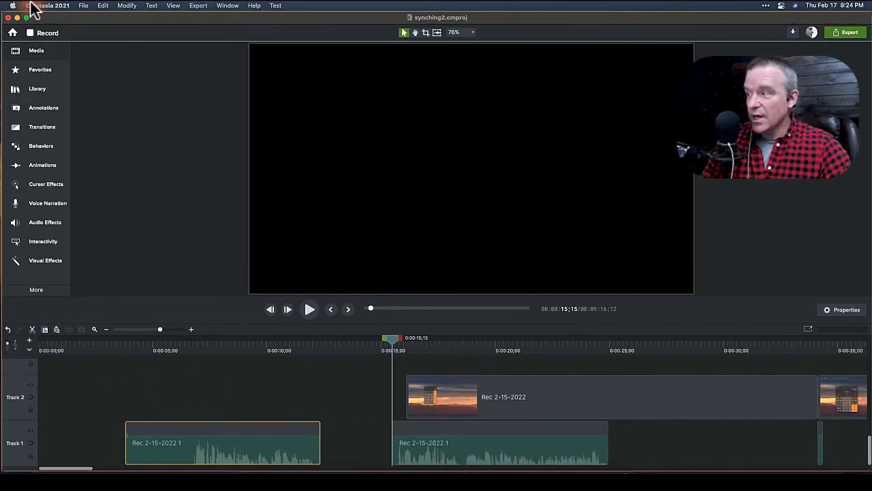
- Bring up the Camtasia 2021 application menu on the way to Preferences
left_click(47, 6)
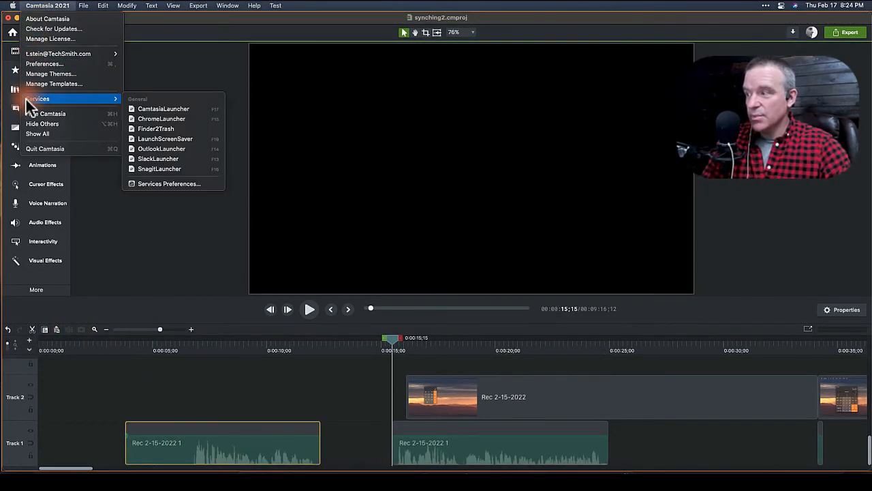
left_click(52, 74)
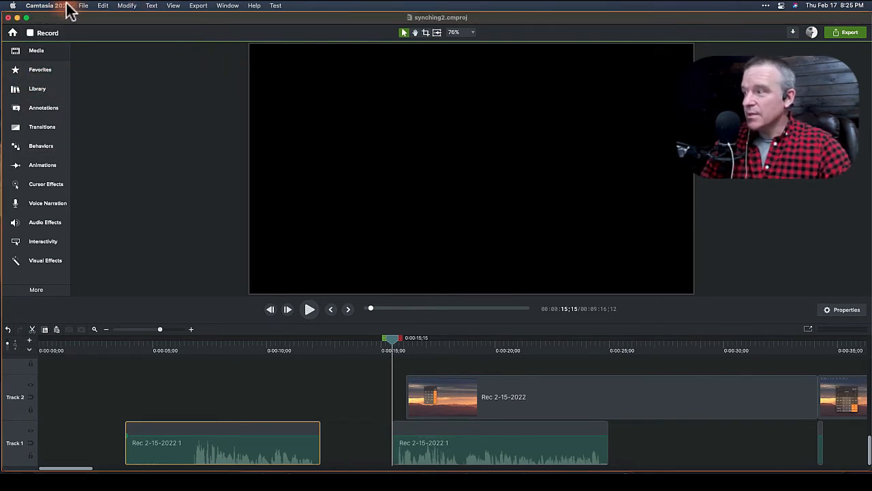
left_click(47, 6)
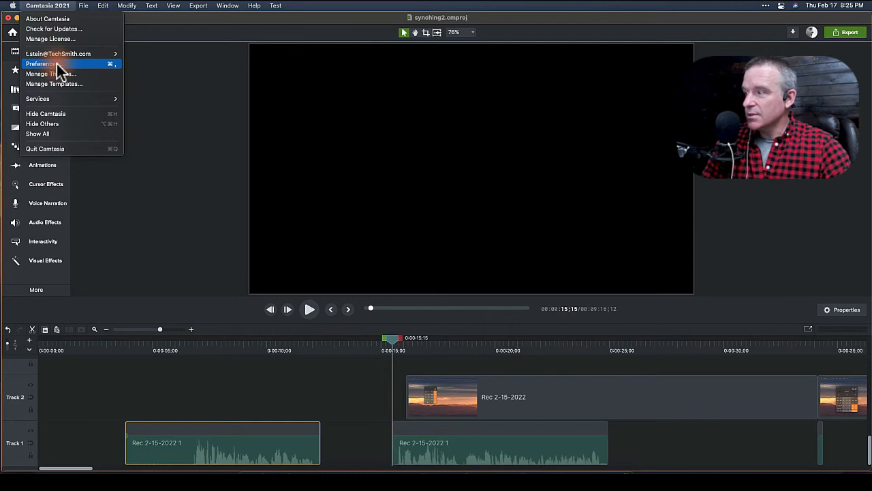
- Review the Timeline Editing and Timeline Navigation shortcuts in Preferences, then close the window
left_click(39, 64)
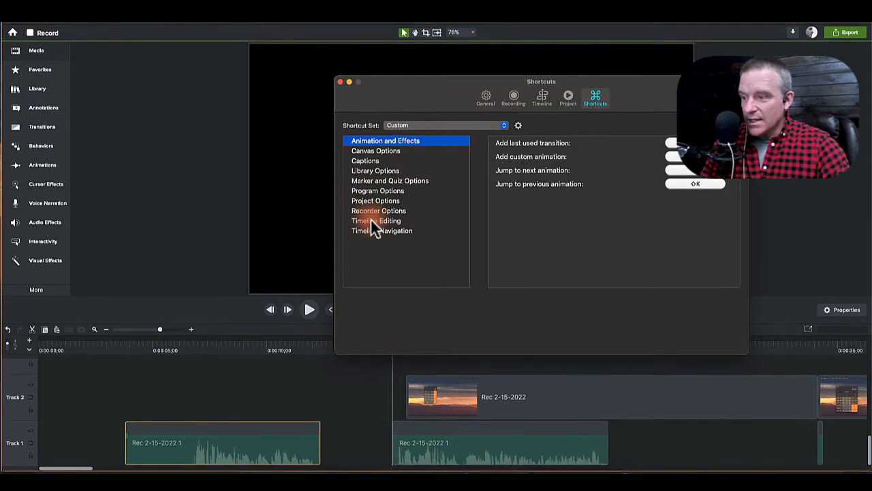
left_click(376, 221)
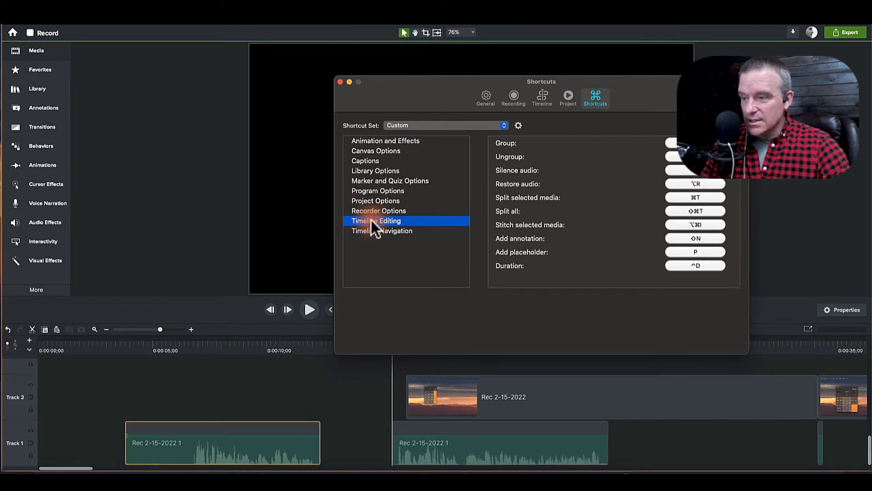
left_click(382, 231)
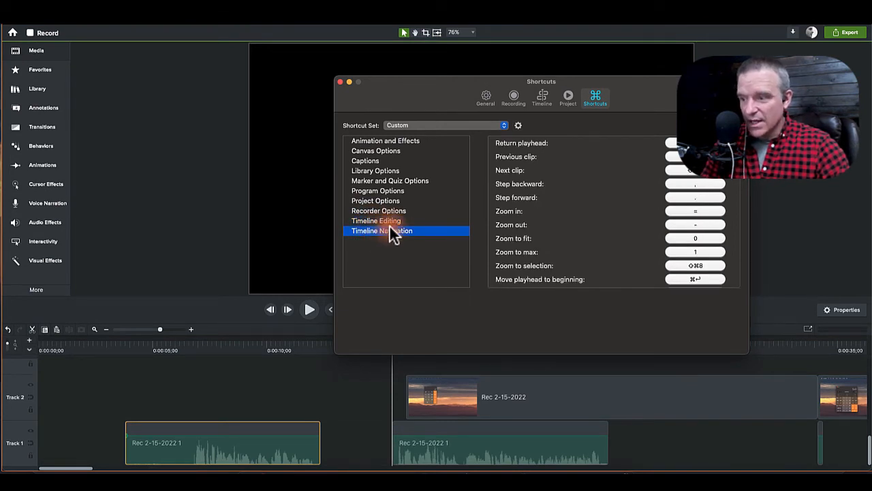
left_click(376, 221)
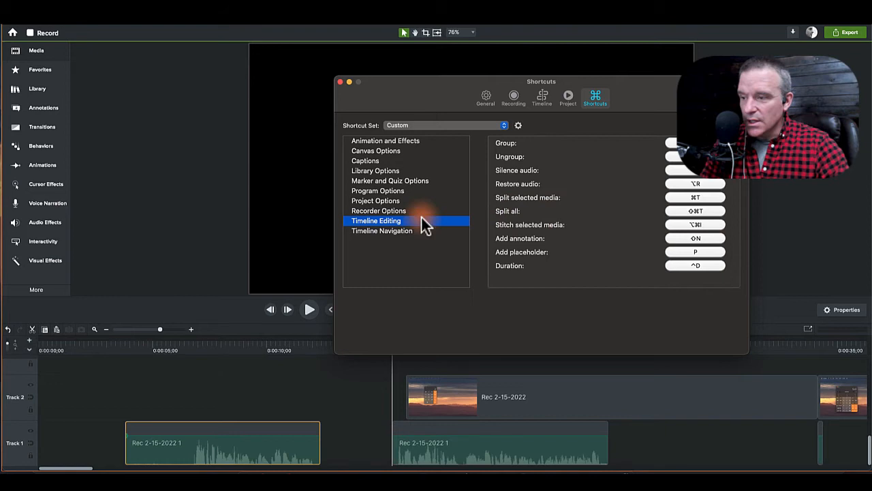
left_click(382, 231)
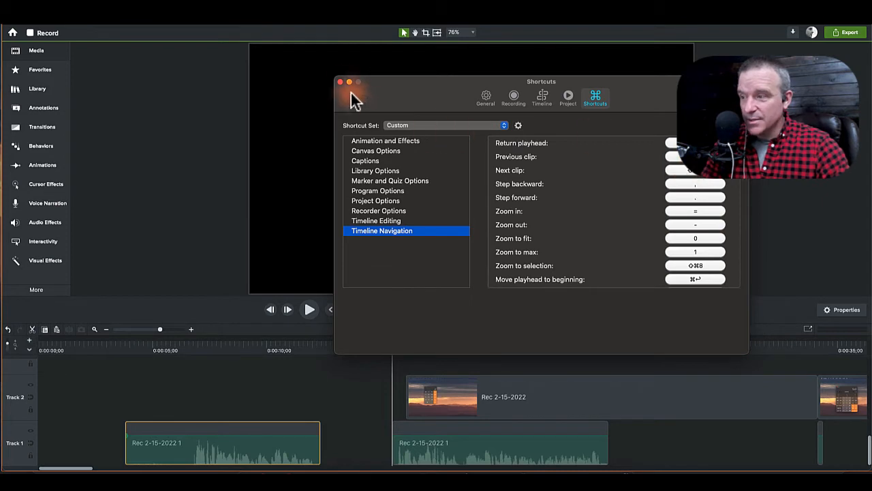
left_click(341, 82)
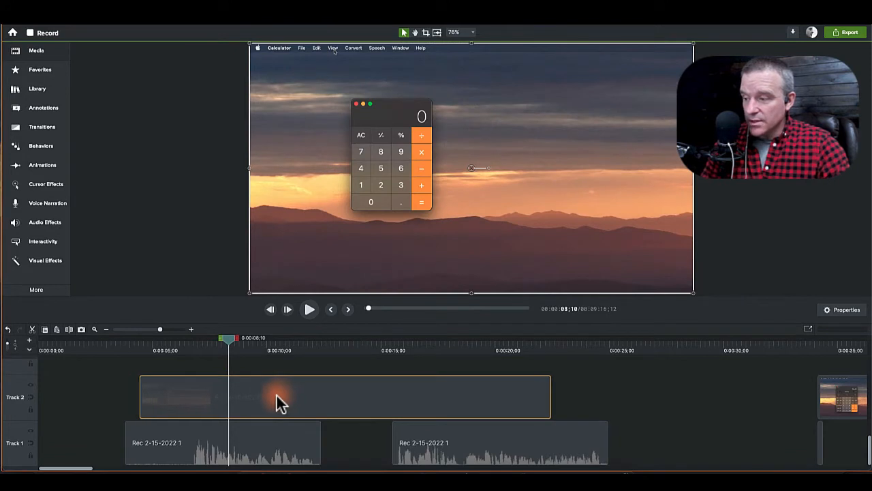
- Move the screen recording left to start with the audio and preview from around 7 seconds
left_click_drag(226, 338, 202, 338)
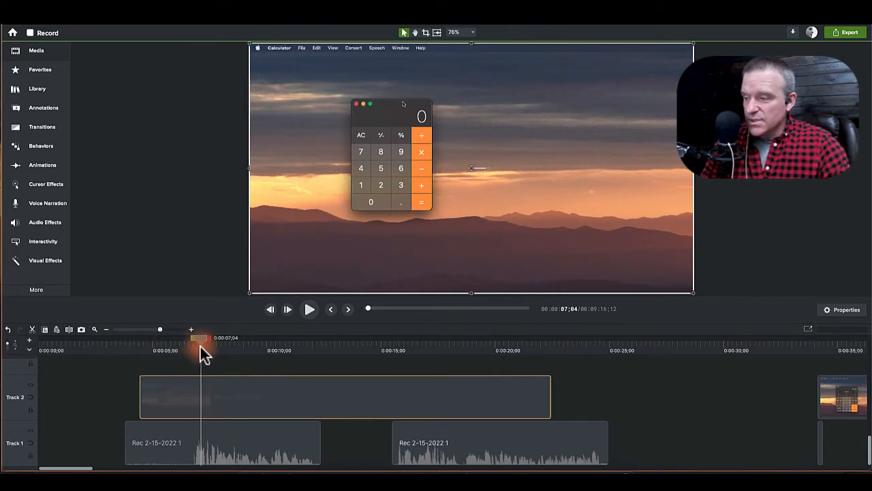
left_click(308, 308)
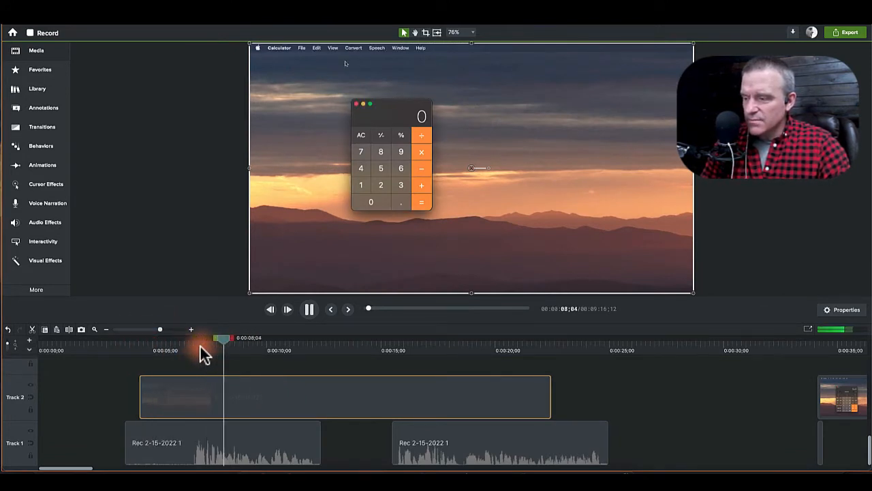
left_click(333, 48)
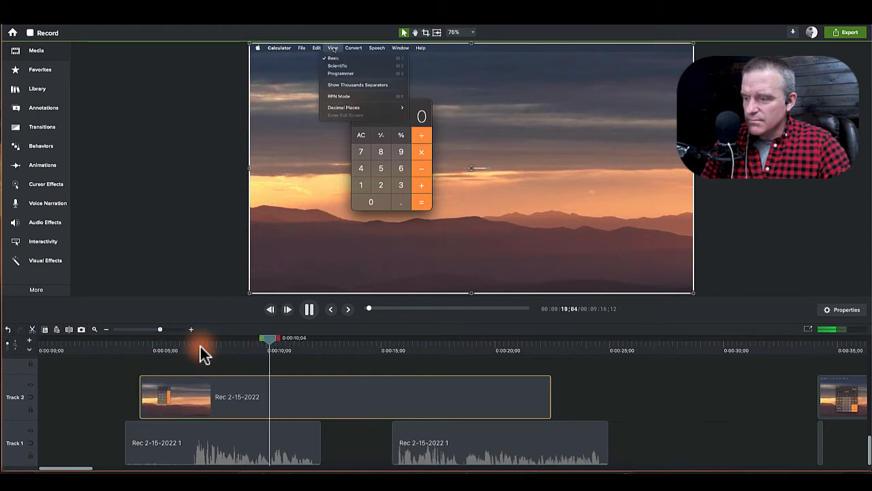
left_click(308, 308)
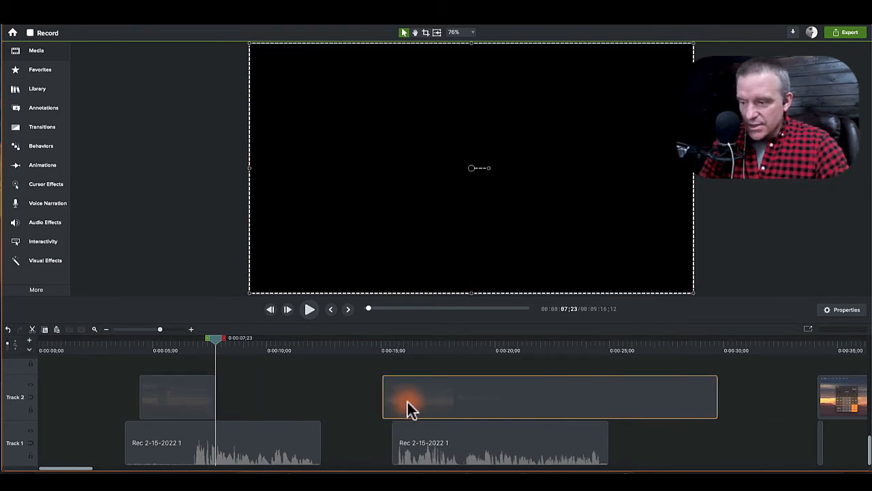
- Select the later screen recording piece and set the playhead near 6 seconds
left_click(409, 397)
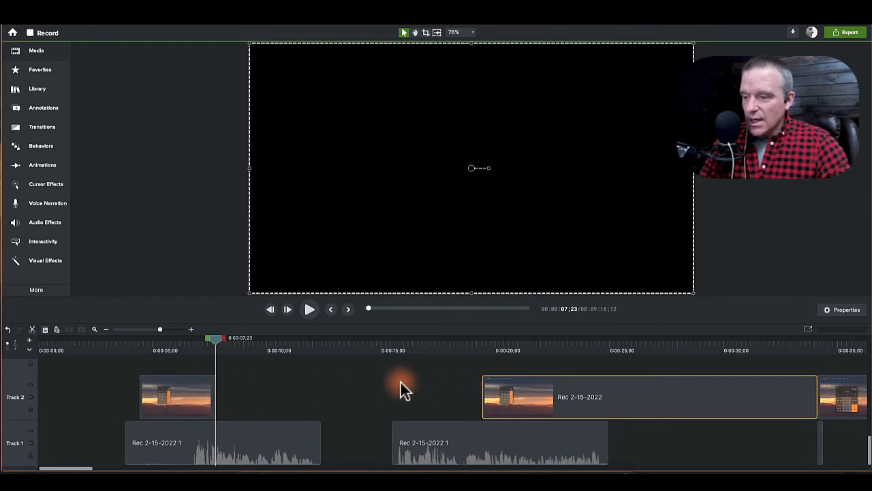
mouse_move(675, 398)
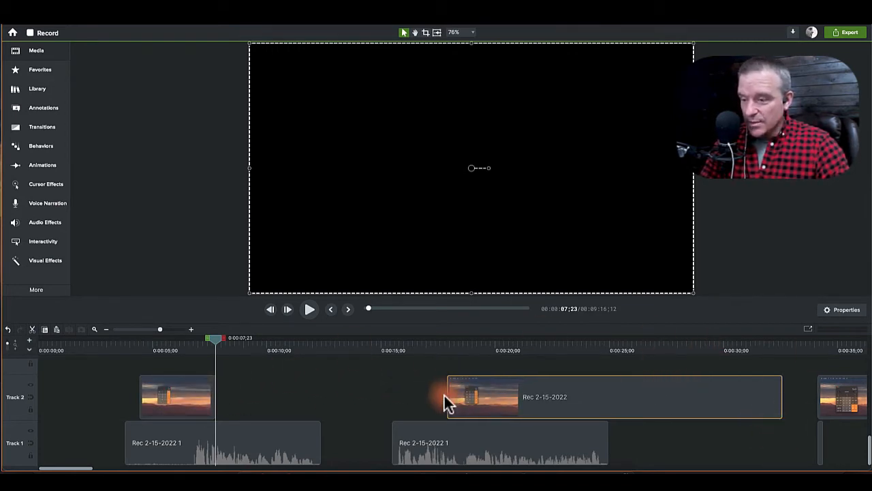
left_click(176, 396)
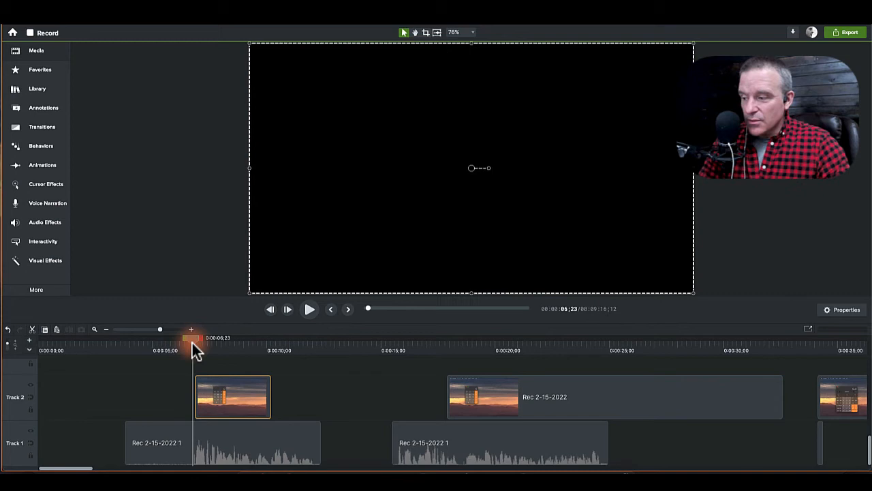
left_click(308, 308)
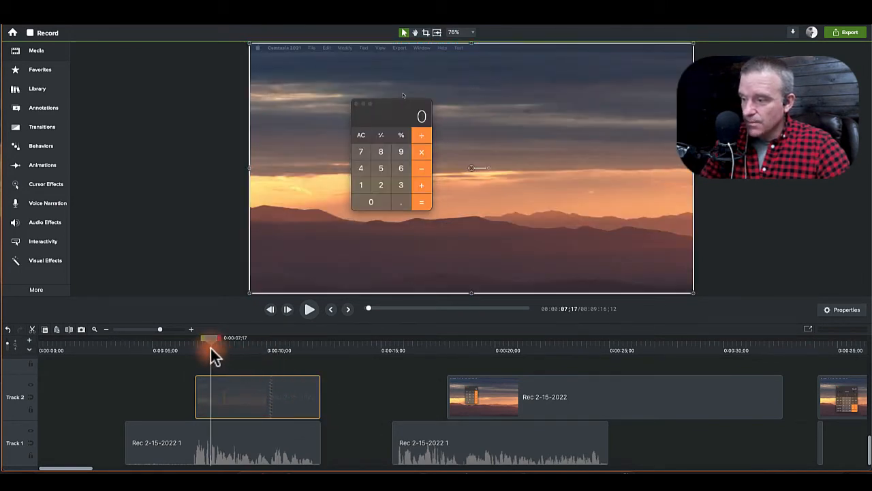
- Review the first recording piece, then select the second and latest narration chunks for moving
left_click(309, 309)
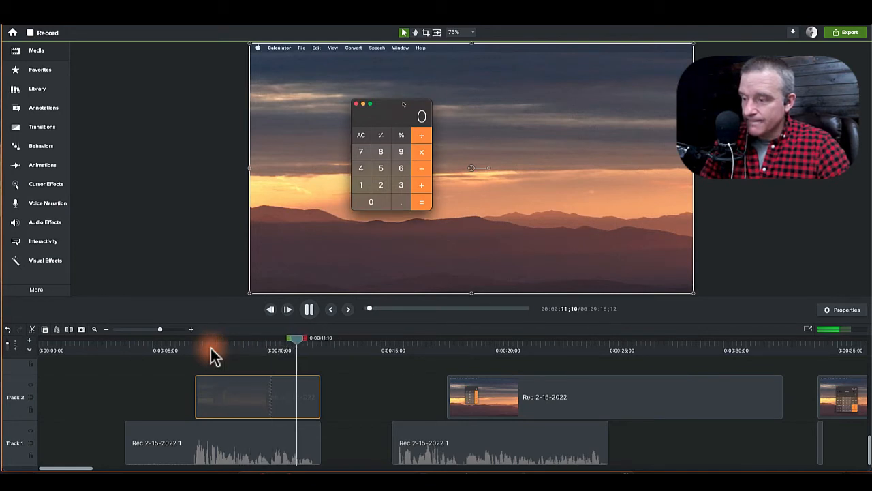
left_click(308, 308)
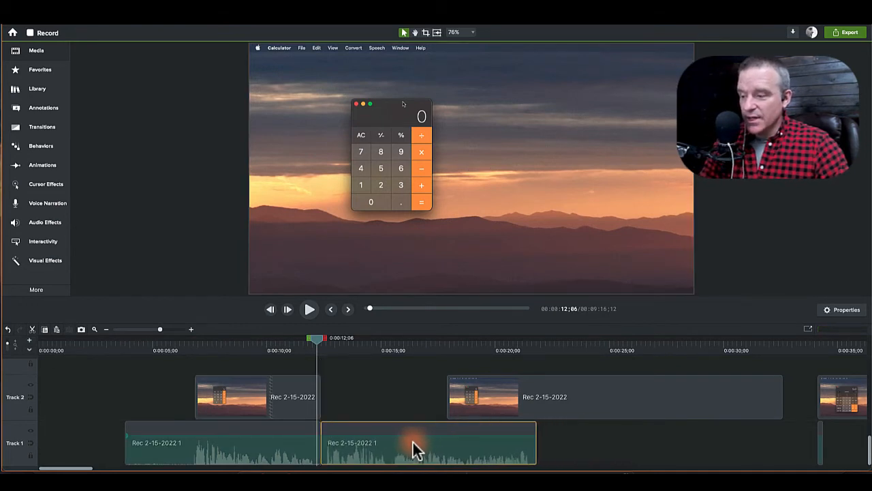
left_click(308, 308)
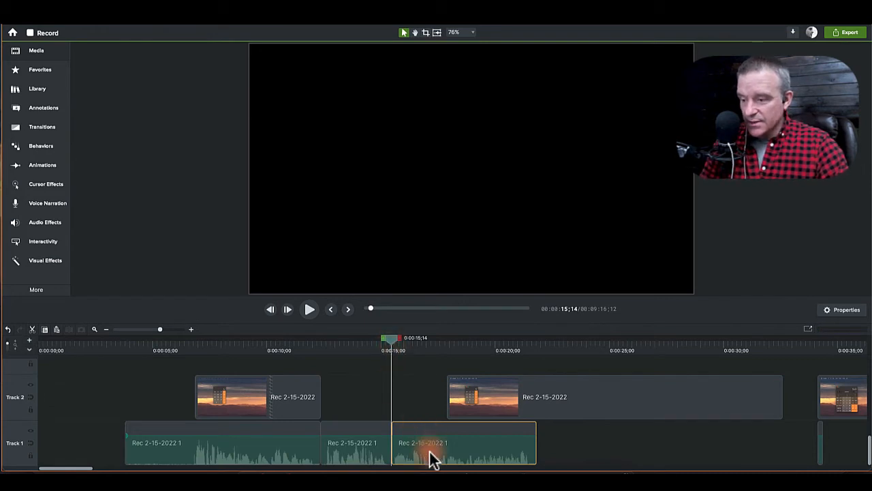
left_click(614, 397)
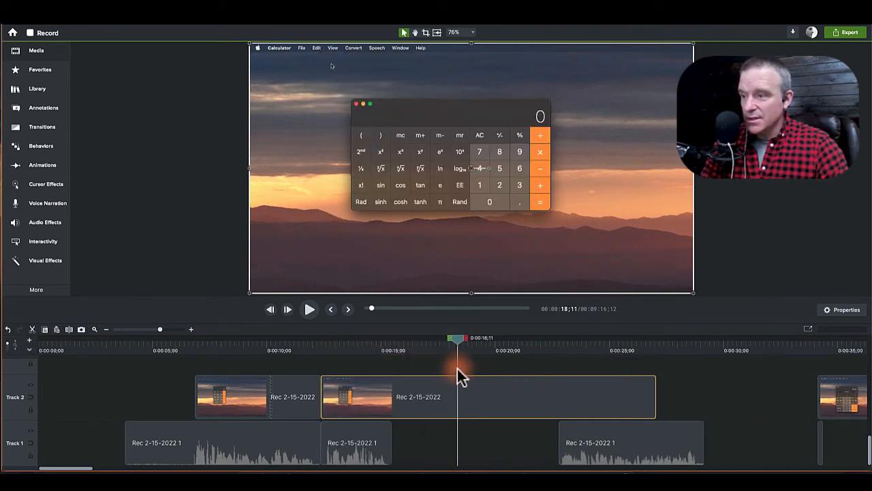
- Nudge the short narration chunk into line with the screen action and select the first screen section
left_click_drag(455, 338, 469, 338)
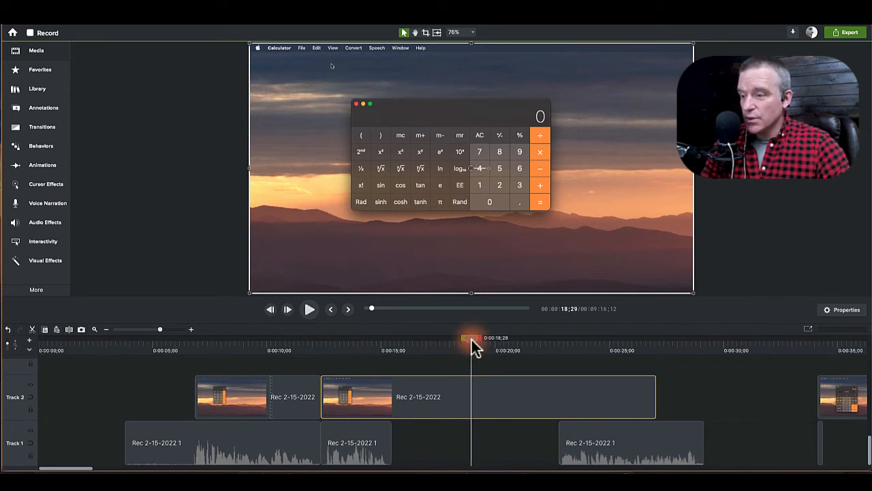
left_click_drag(470, 338, 485, 338)
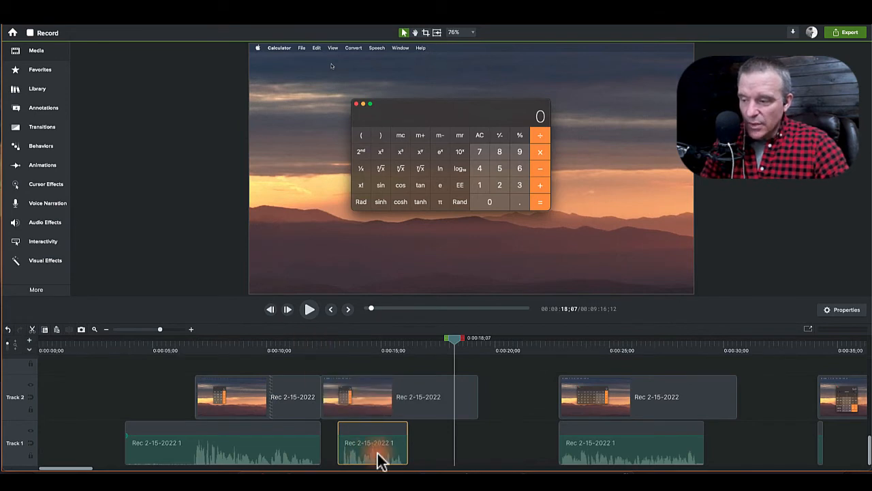
left_click(398, 396)
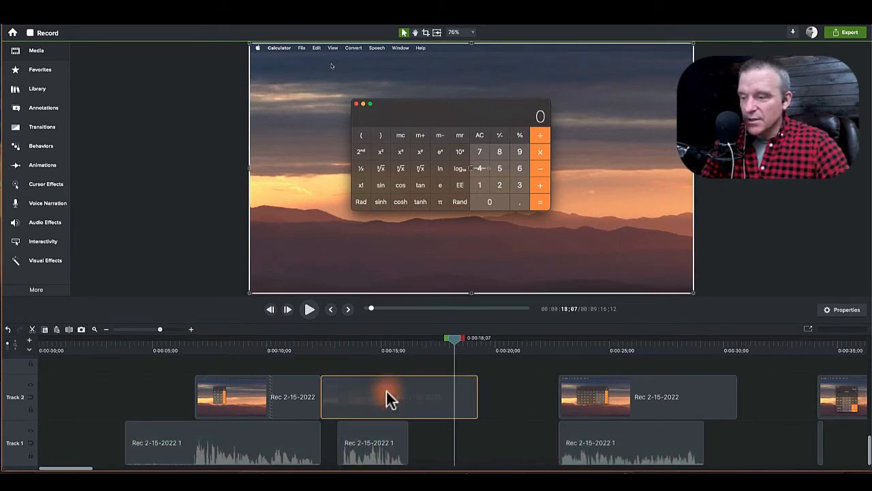
- Add Clip Speed to the first screen section (about 153%) and replay it against its narration chunk
right_click(393, 398)
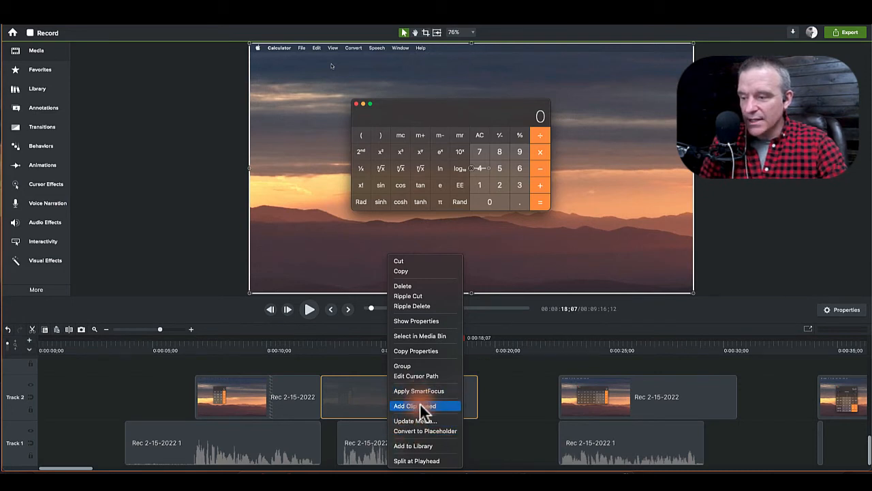
left_click(416, 406)
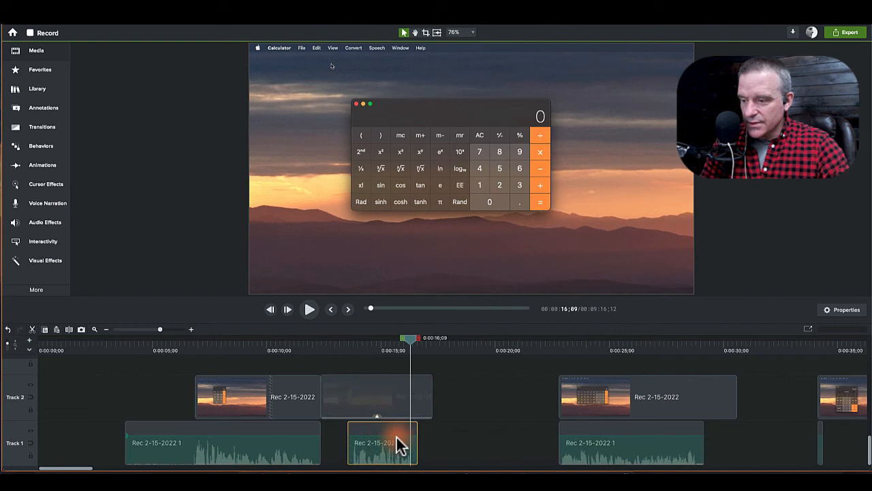
left_click(382, 442)
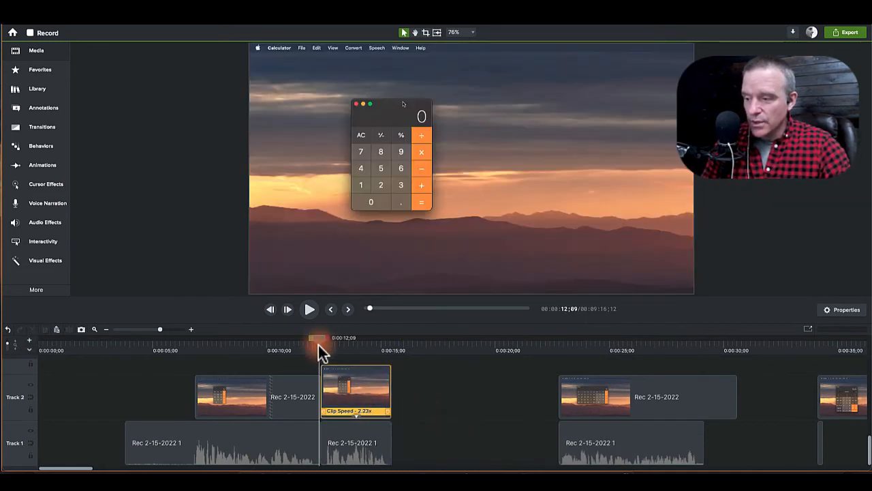
left_click(333, 48)
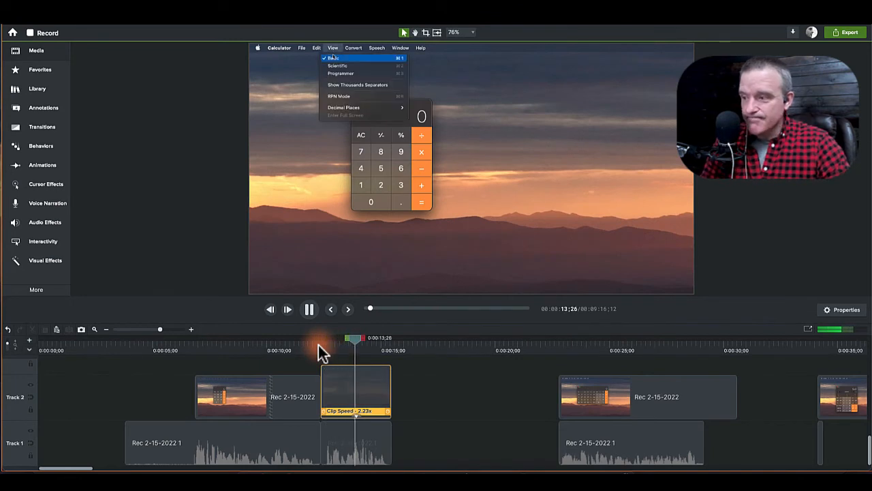
left_click(338, 66)
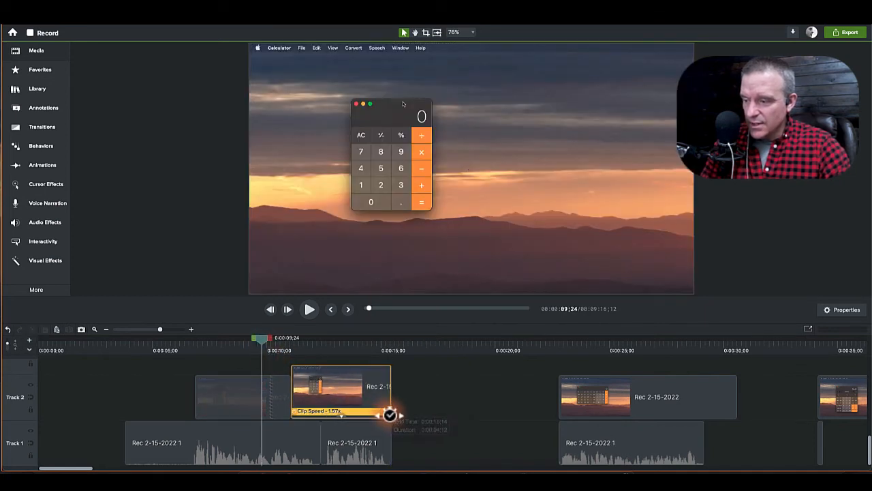
- Finish lengthening the sped-up section and play back to check it ends where the final narration starts near 15 seconds
left_click(308, 308)
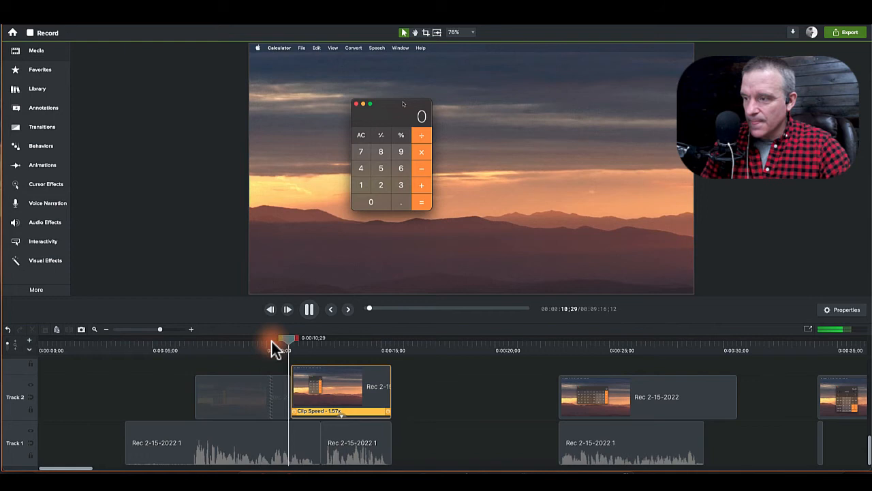
left_click(333, 48)
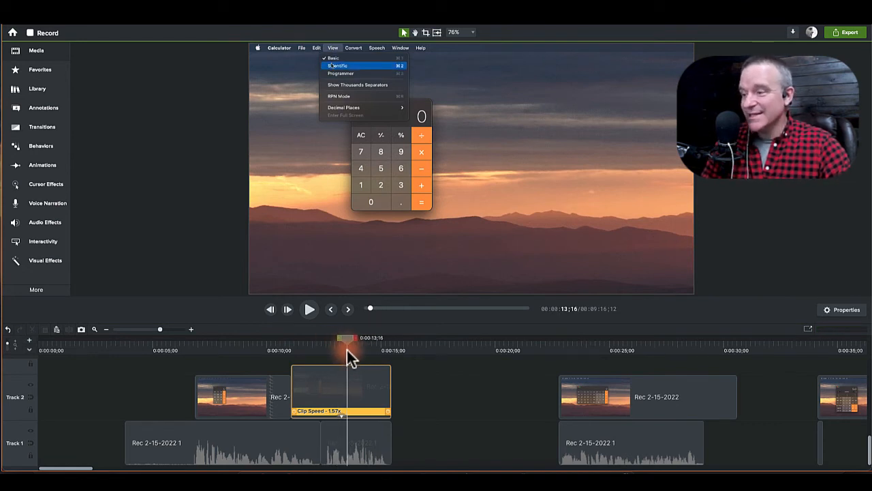
left_click(338, 65)
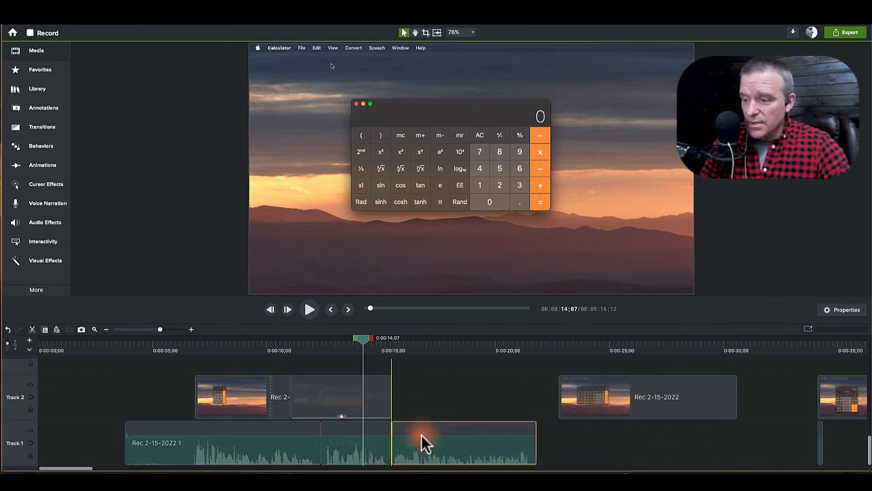
- Select the later narration chunk and scrub the playhead to where the next screen action begins
left_click(309, 308)
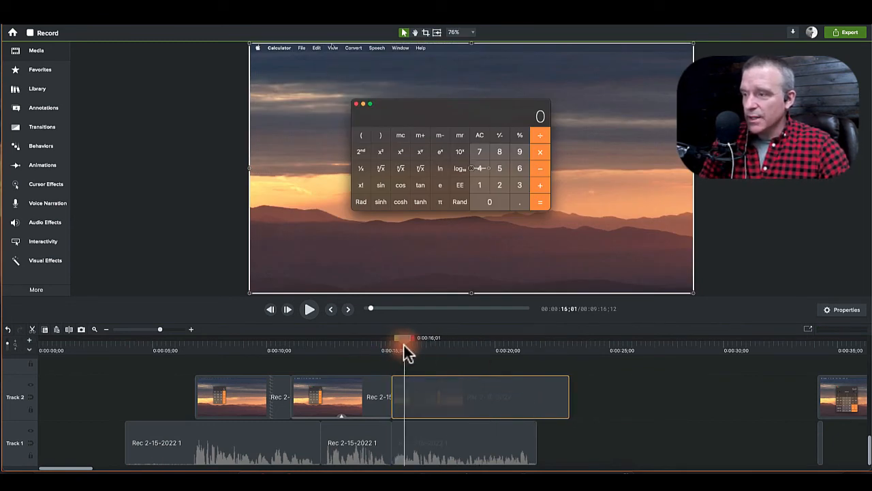
left_click(332, 48)
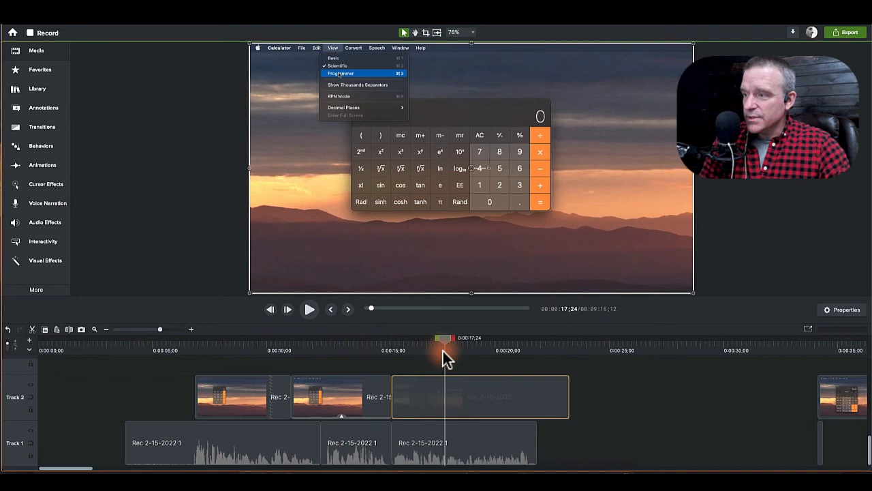
left_click_drag(443, 338, 455, 338)
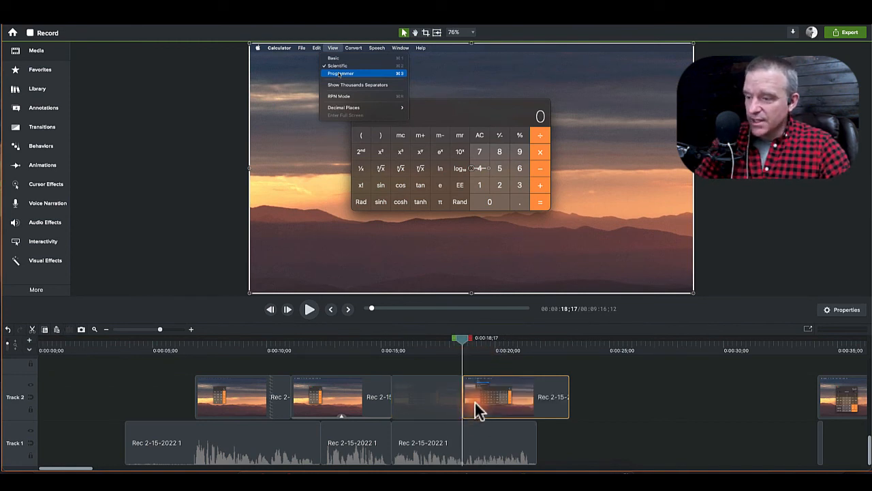
- Extend a frame on the later screen section to bridge the gap, then review from the sequence start
right_click(425, 396)
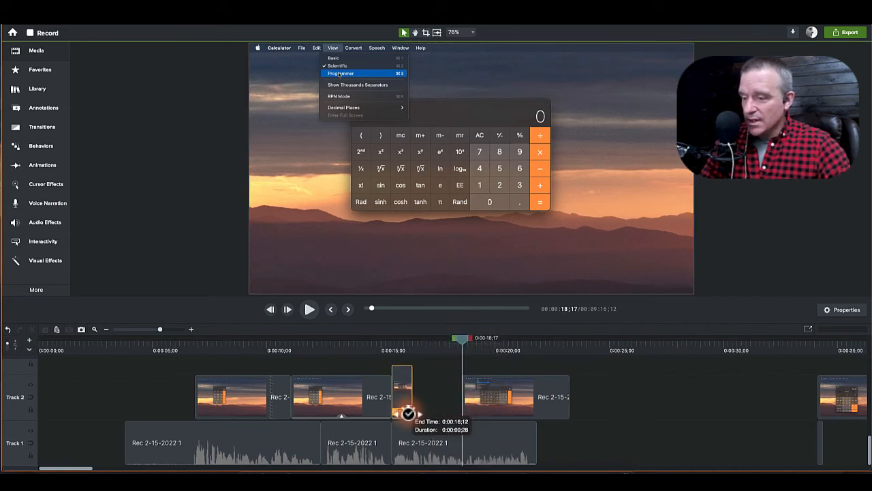
left_click(341, 73)
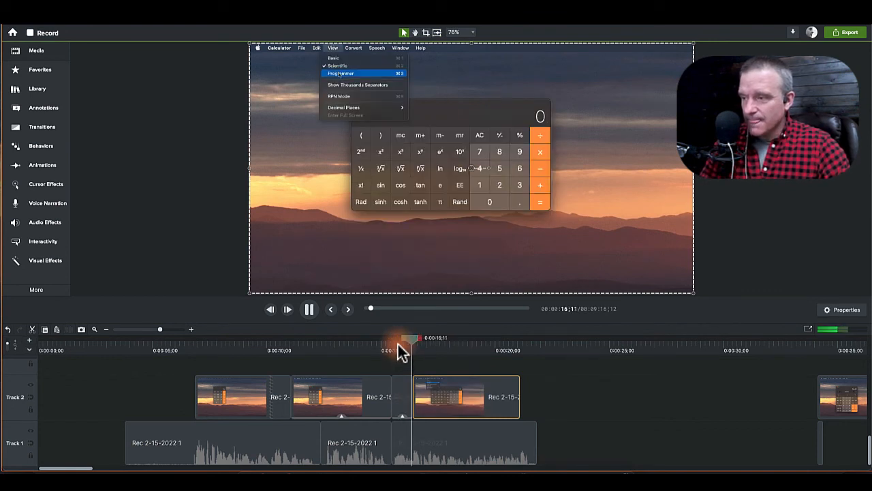
left_click(340, 74)
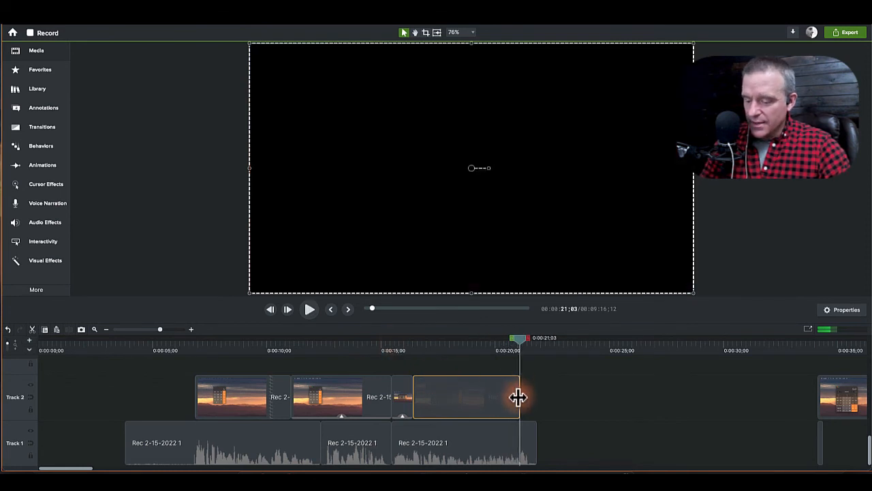
mouse_move(515, 404)
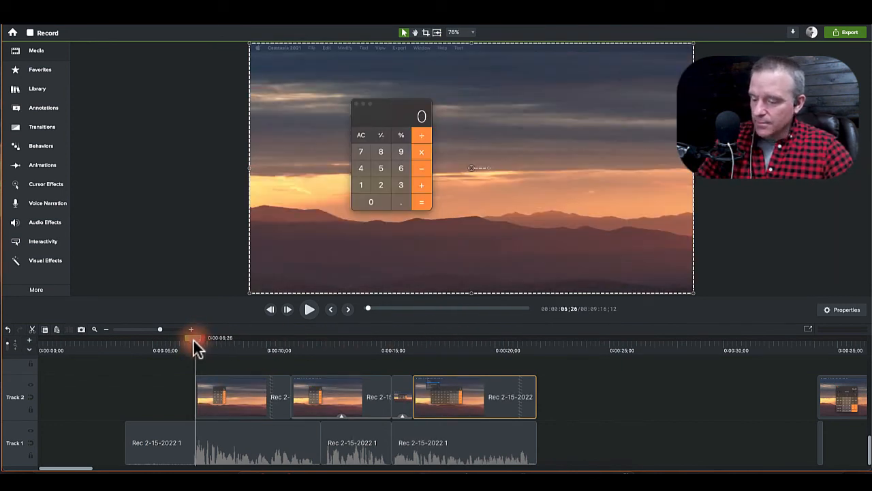
left_click(160, 442)
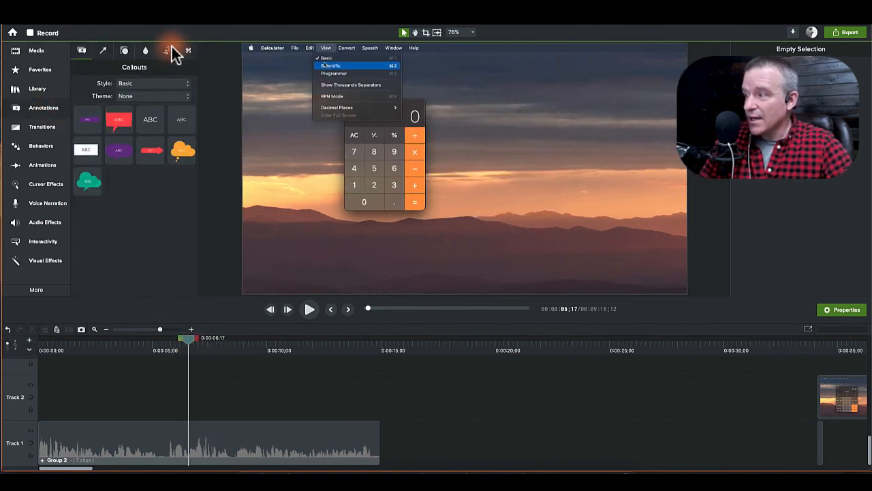
- Show the Sketch Motion annotations and bring up the options for Group 2 on the timeline
left_click(166, 51)
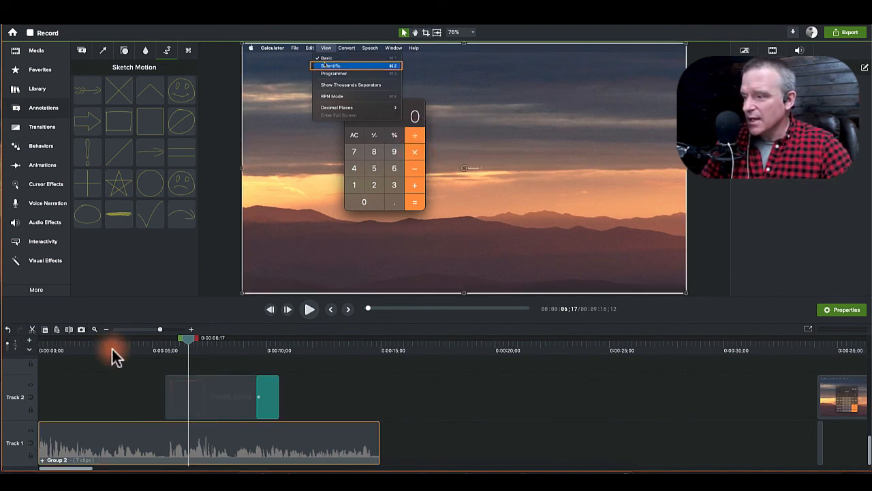
left_click(332, 66)
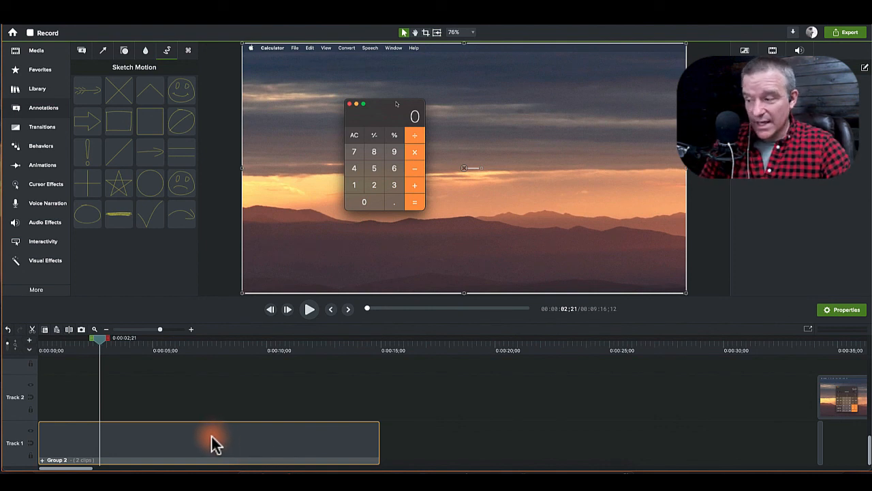
right_click(216, 442)
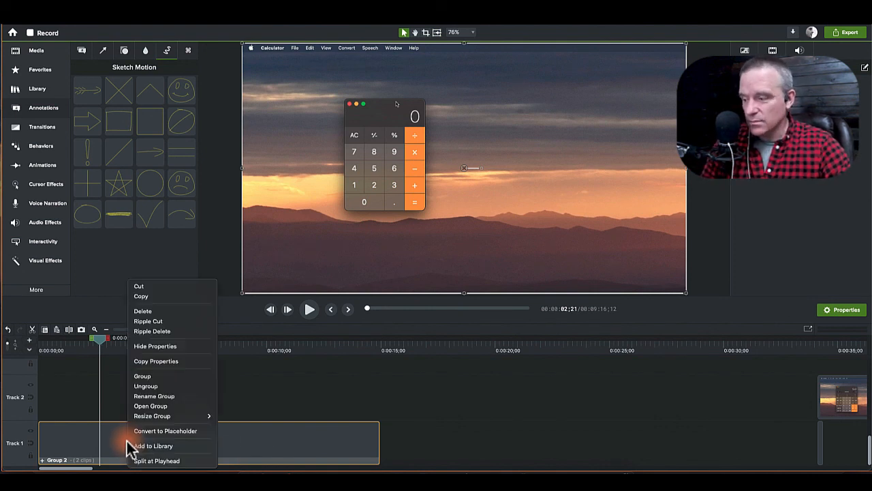
mouse_move(165, 431)
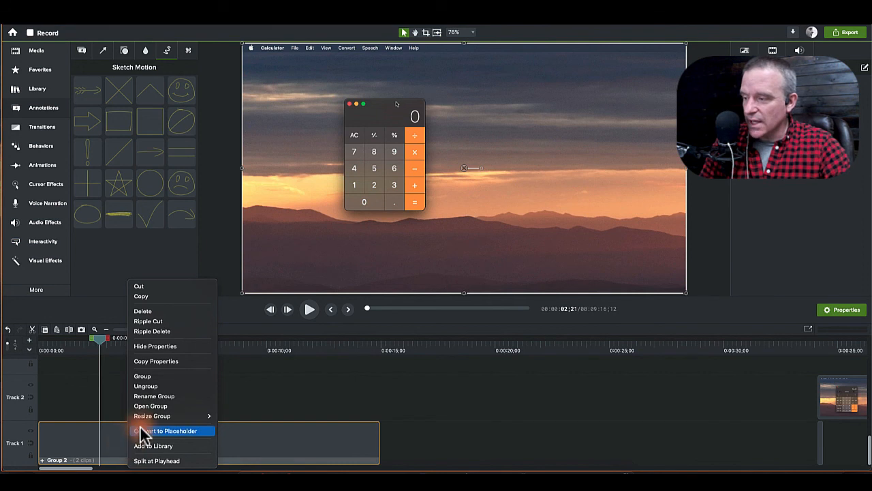